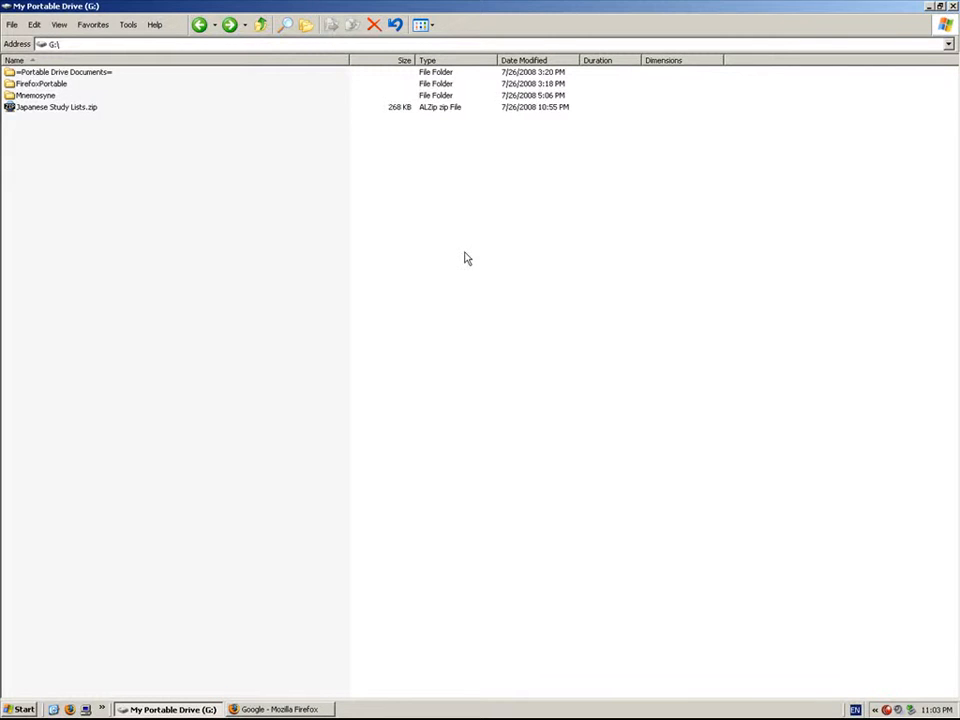
mouse_move(156, 148)
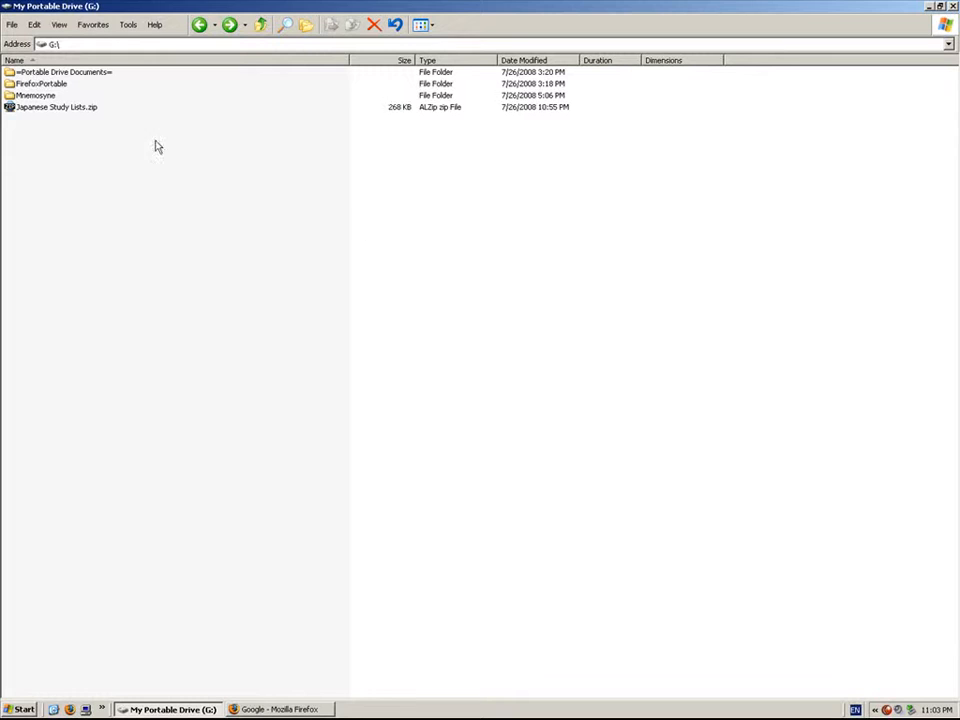
mouse_move(212, 164)
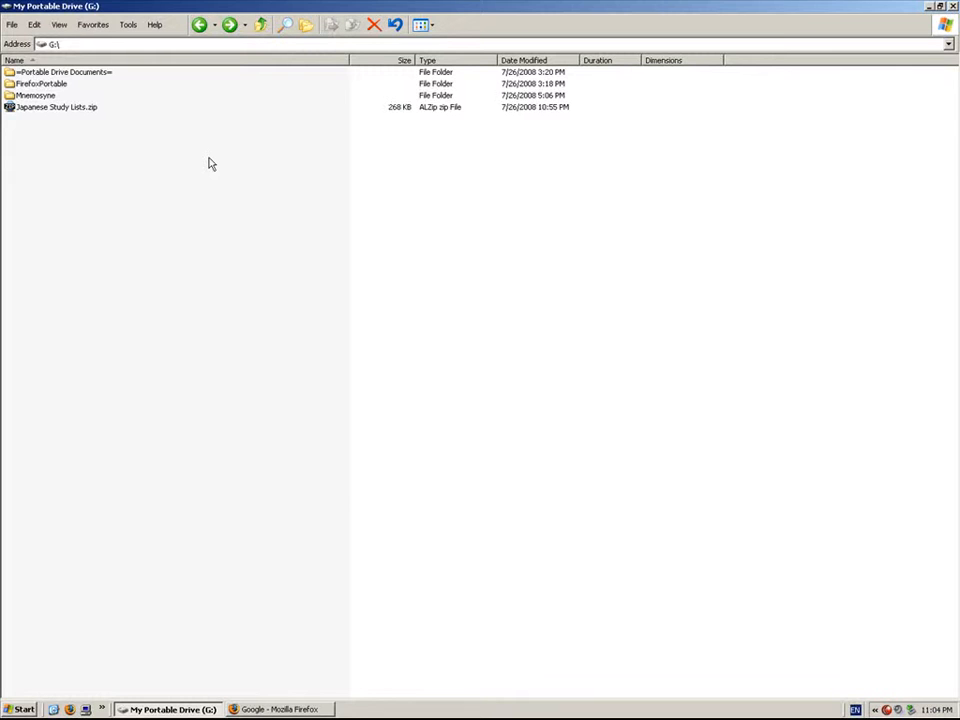
mouse_move(174, 136)
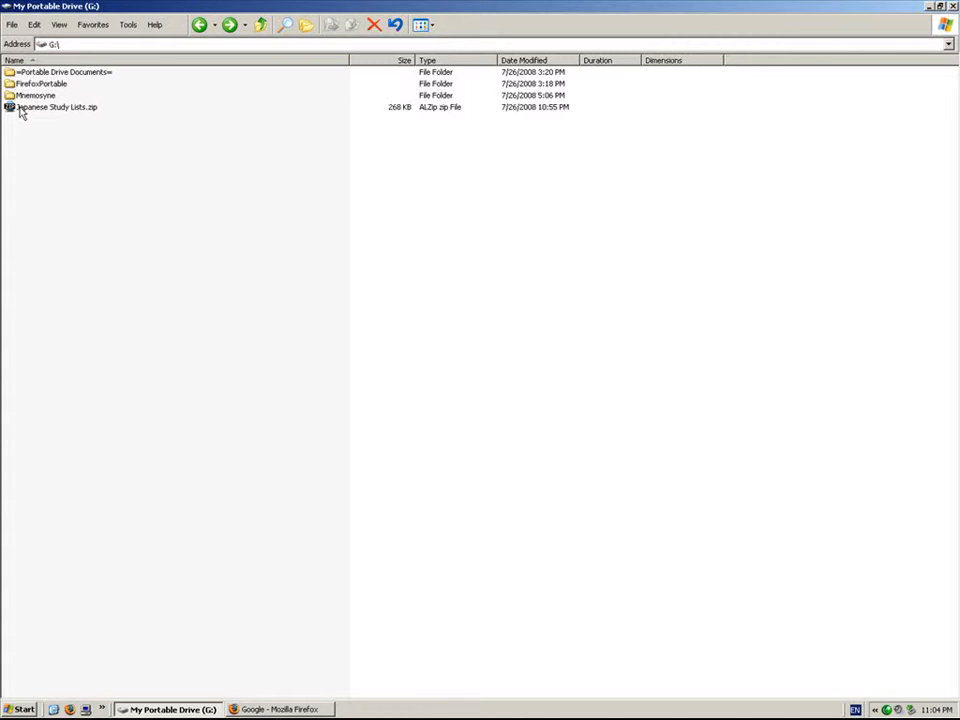
Search Google for alzip and follow the ALTools search result
left_click(348, 344)
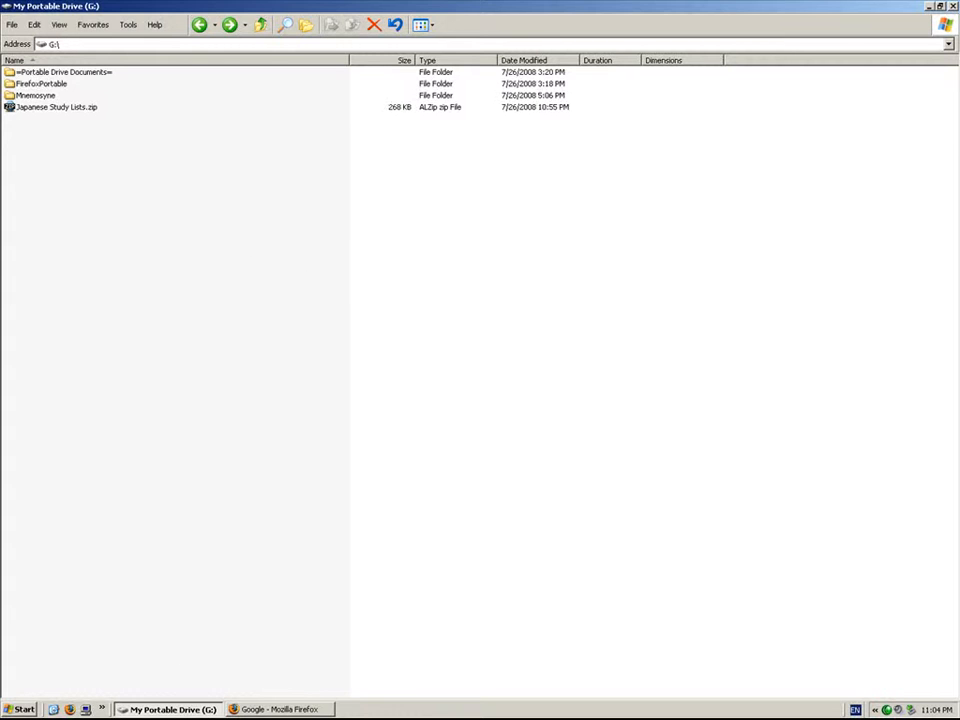
left_click(280, 708)
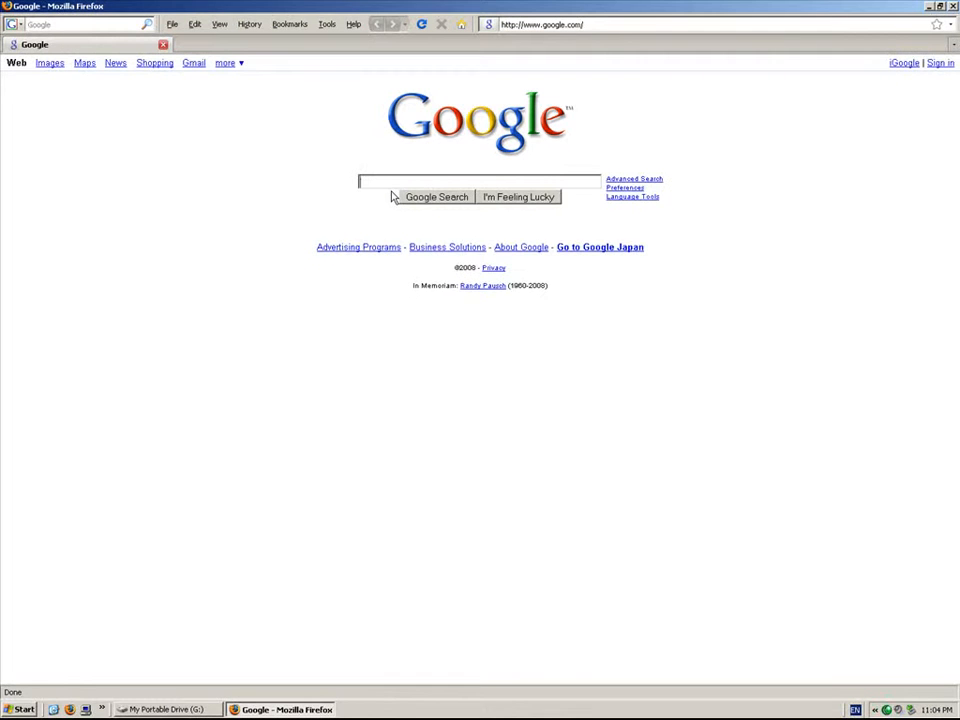
type("alzip")
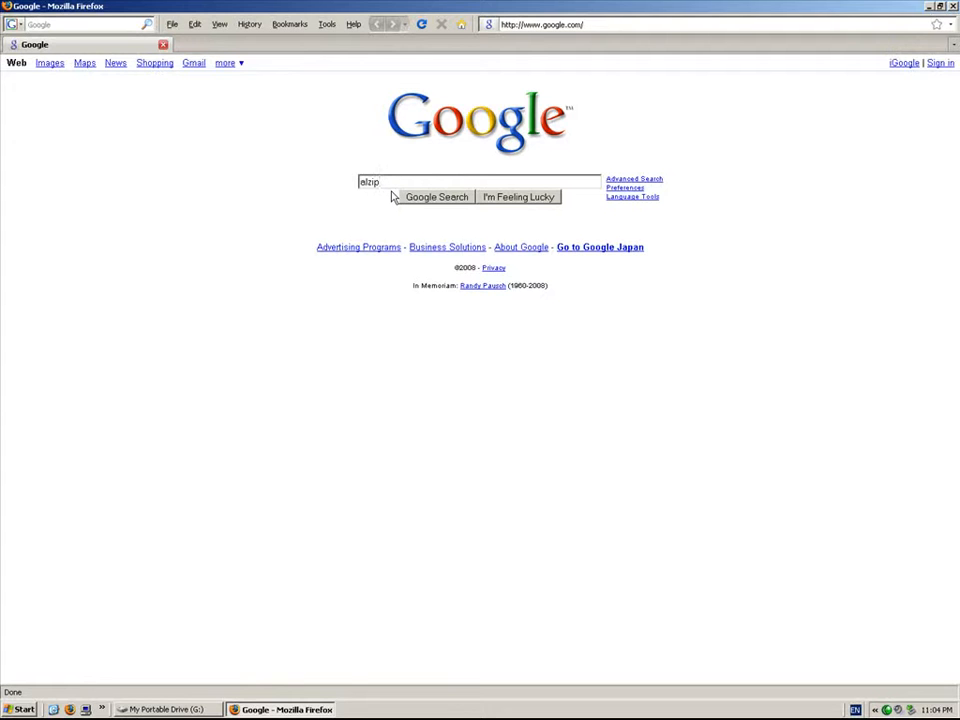
left_click(436, 198)
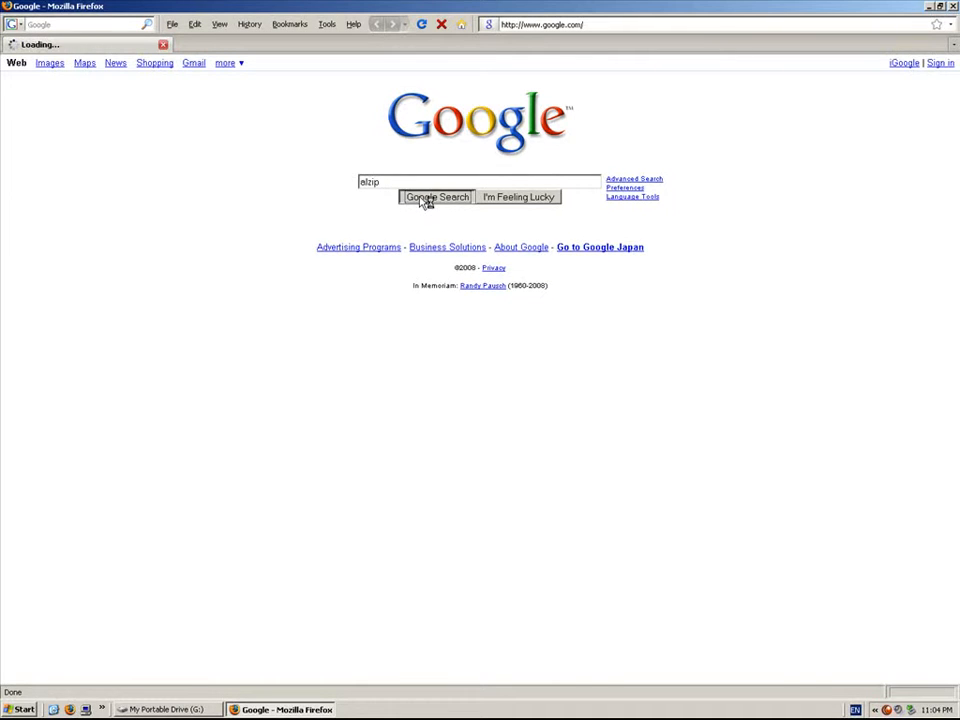
left_click(436, 196)
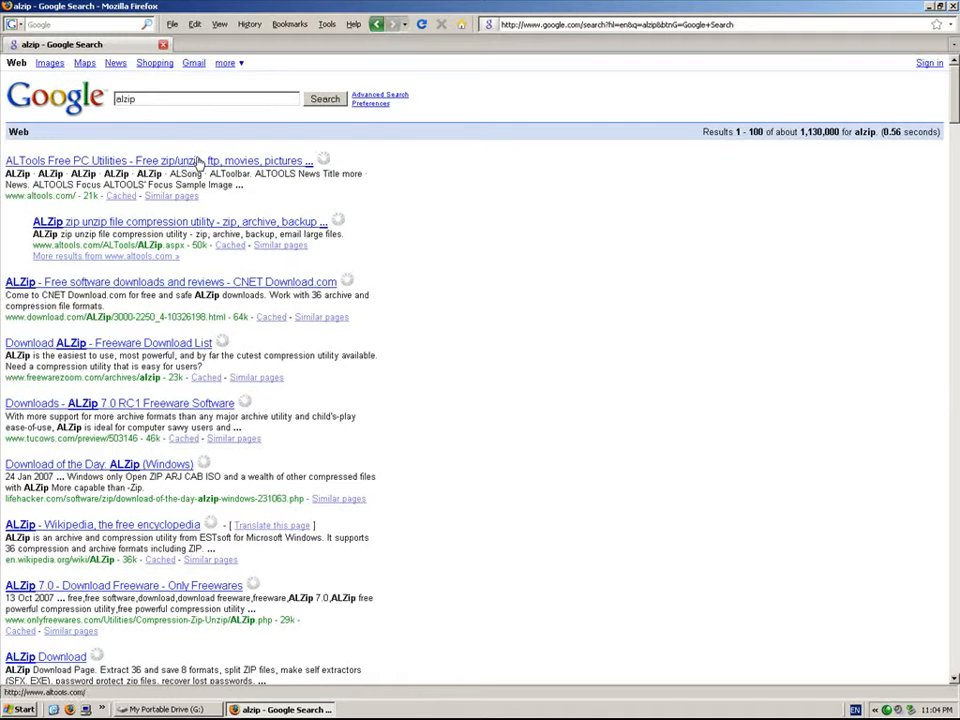
left_click(156, 160)
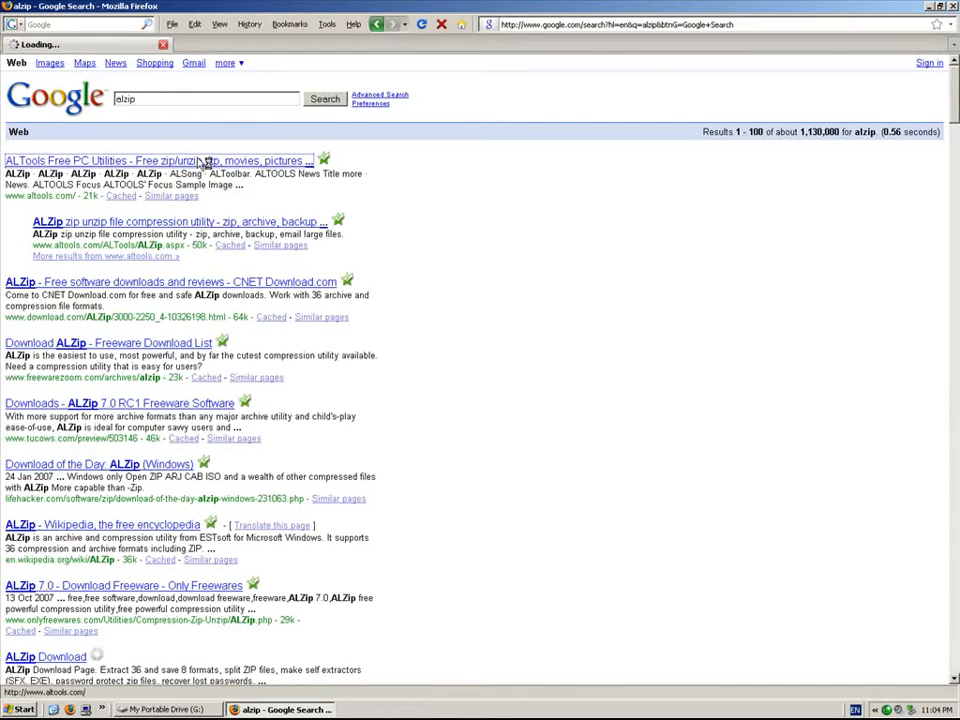
left_click(156, 160)
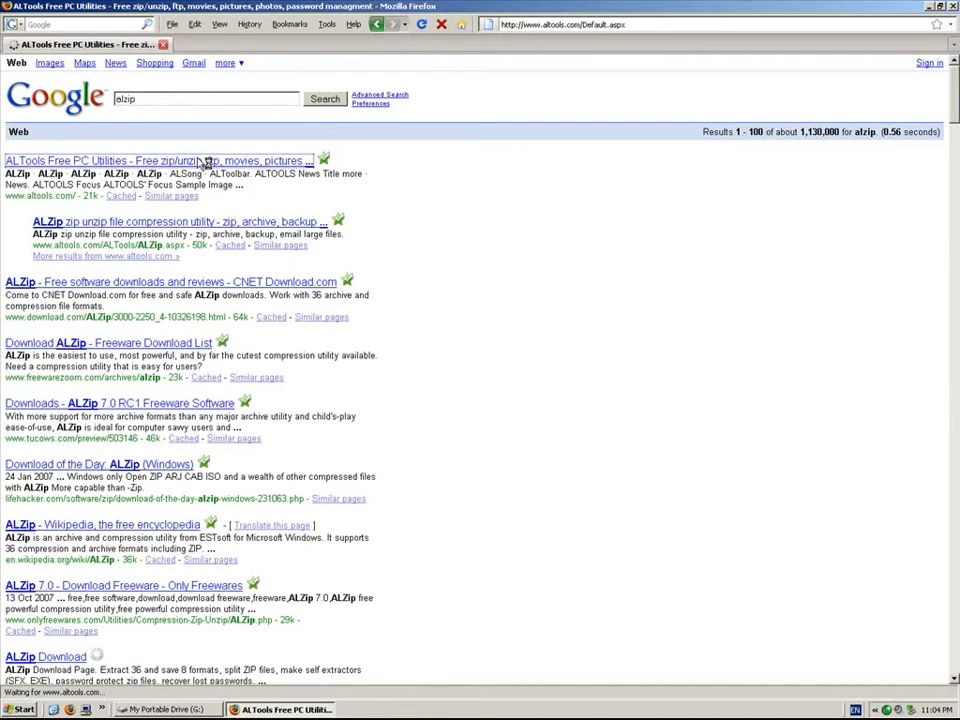
left_click(158, 160)
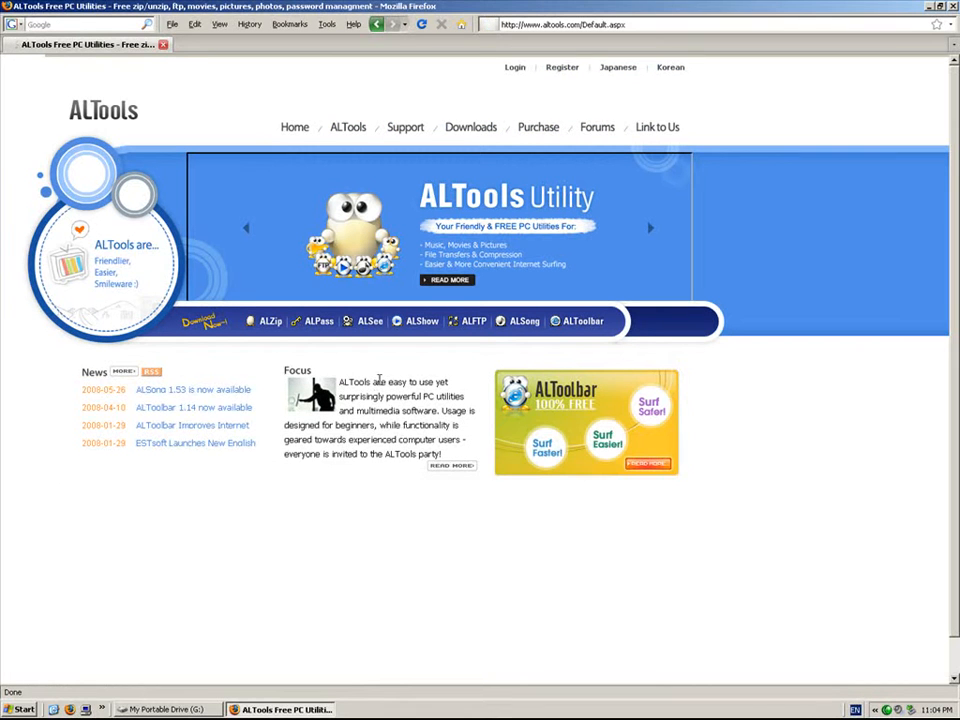
mouse_move(378, 368)
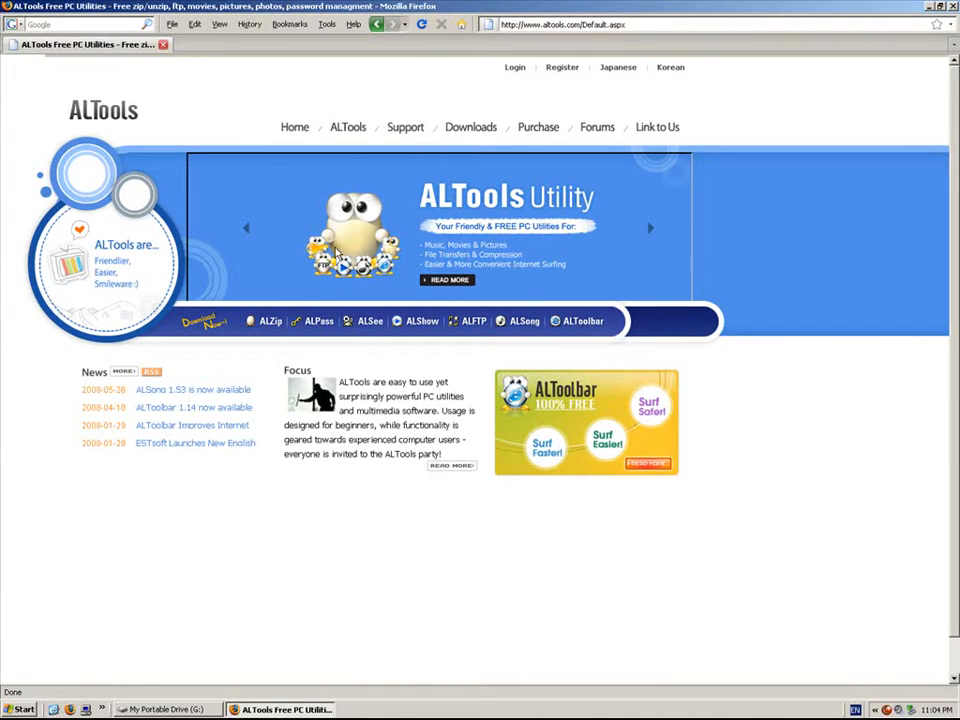
mouse_move(270, 320)
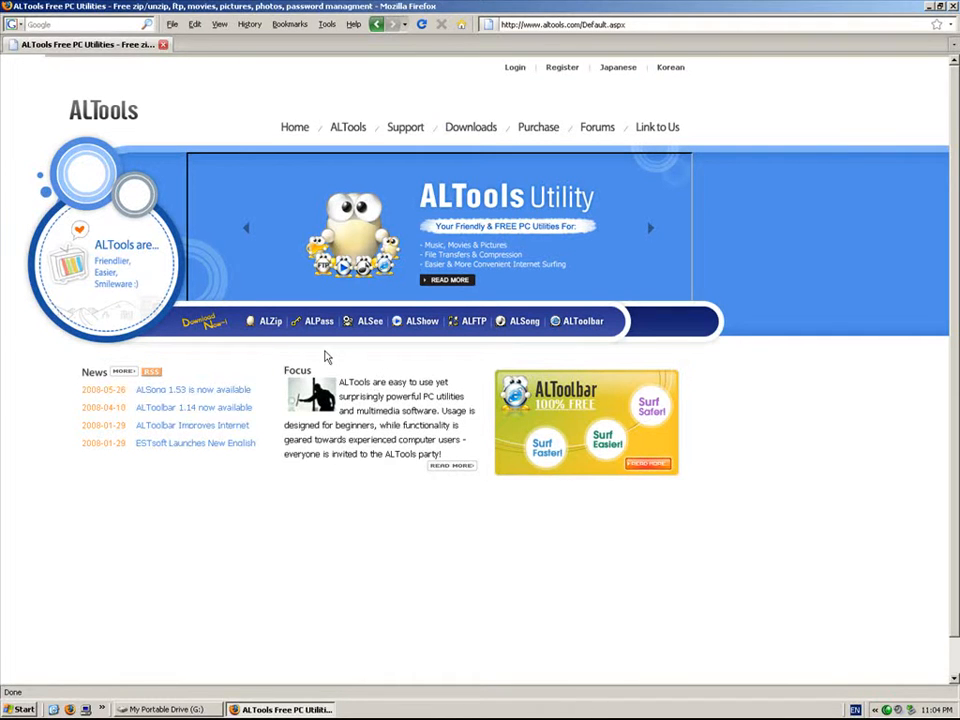
mouse_move(266, 352)
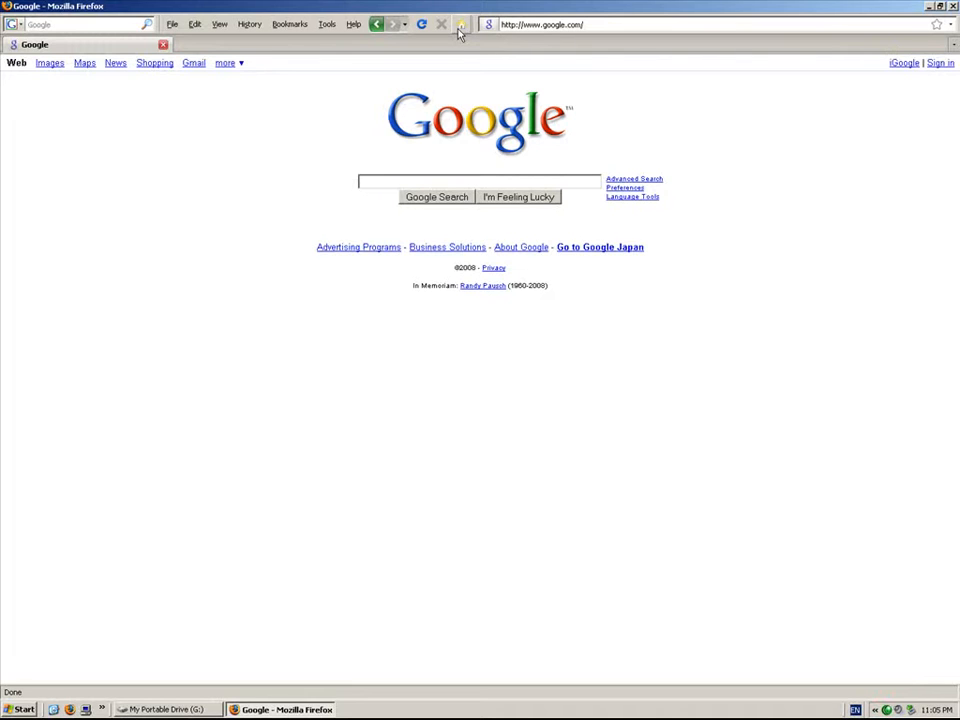
Search Google for portable apps 7zip and reach the 7-Zip Portable page on PortableApps.com
type("r")
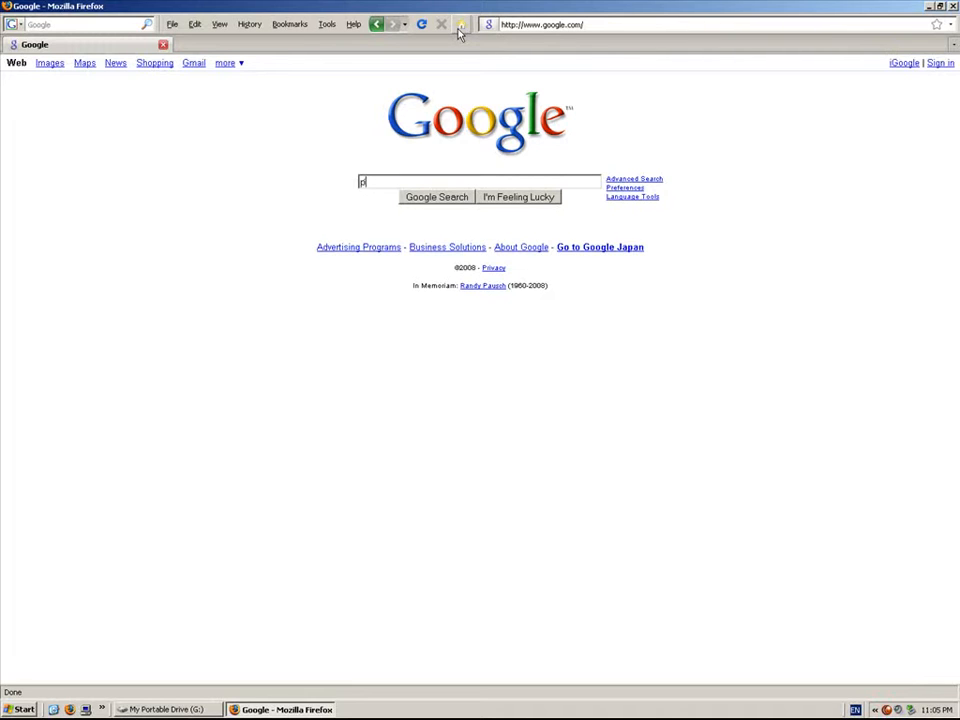
type("portable apps 7zip")
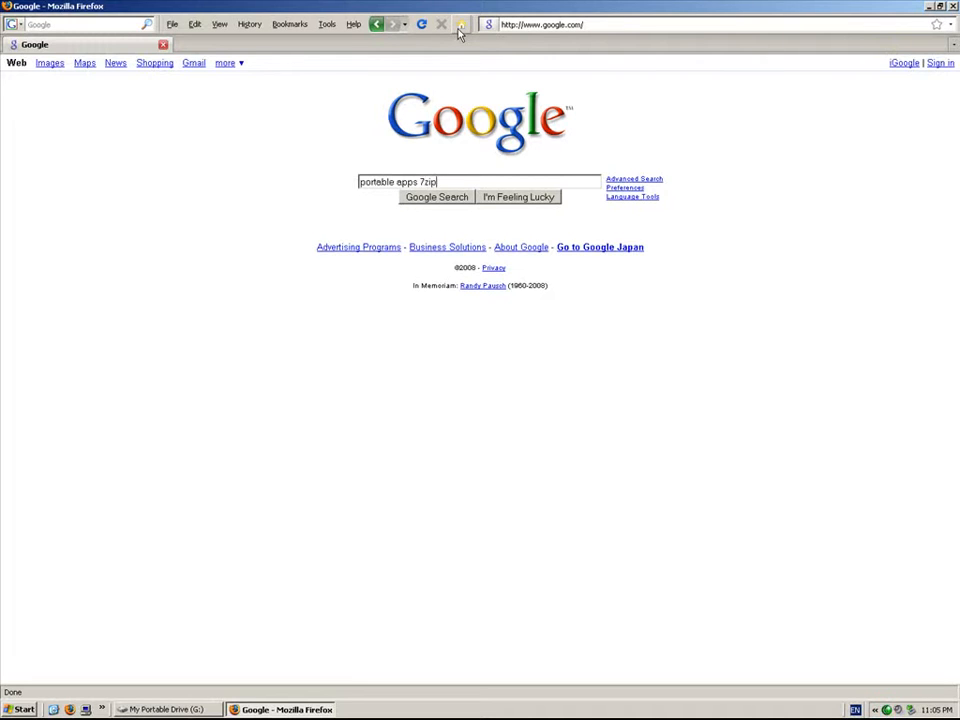
left_click(436, 198)
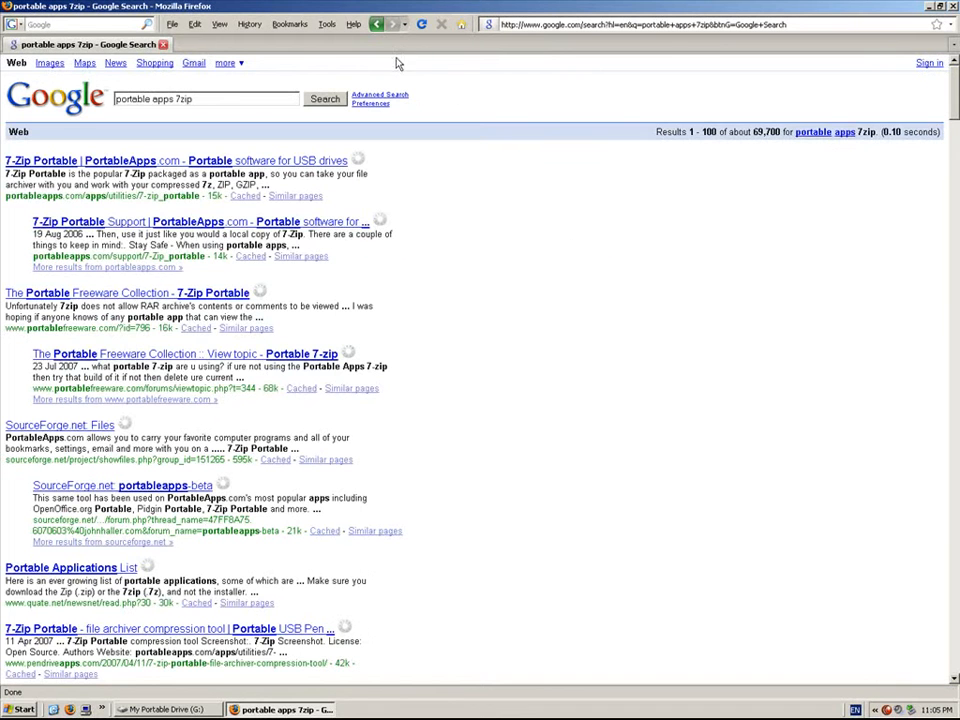
left_click(176, 160)
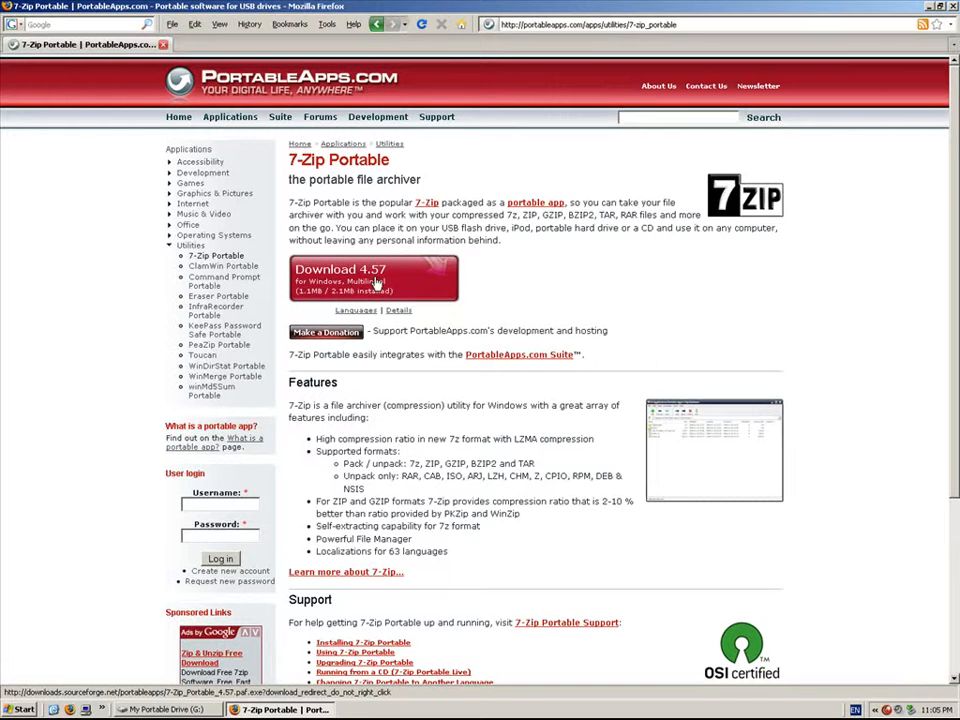
mouse_move(360, 278)
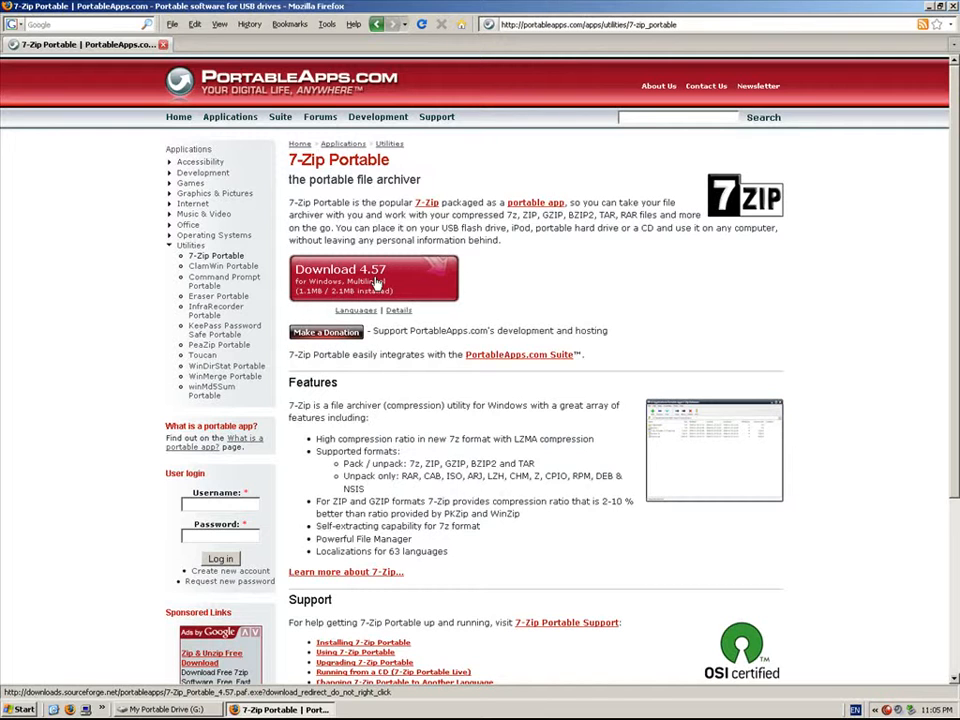
Download 7-Zip_Portable_4.57.paf.exe from SourceForge and save it to the G: portable drive
left_click(372, 276)
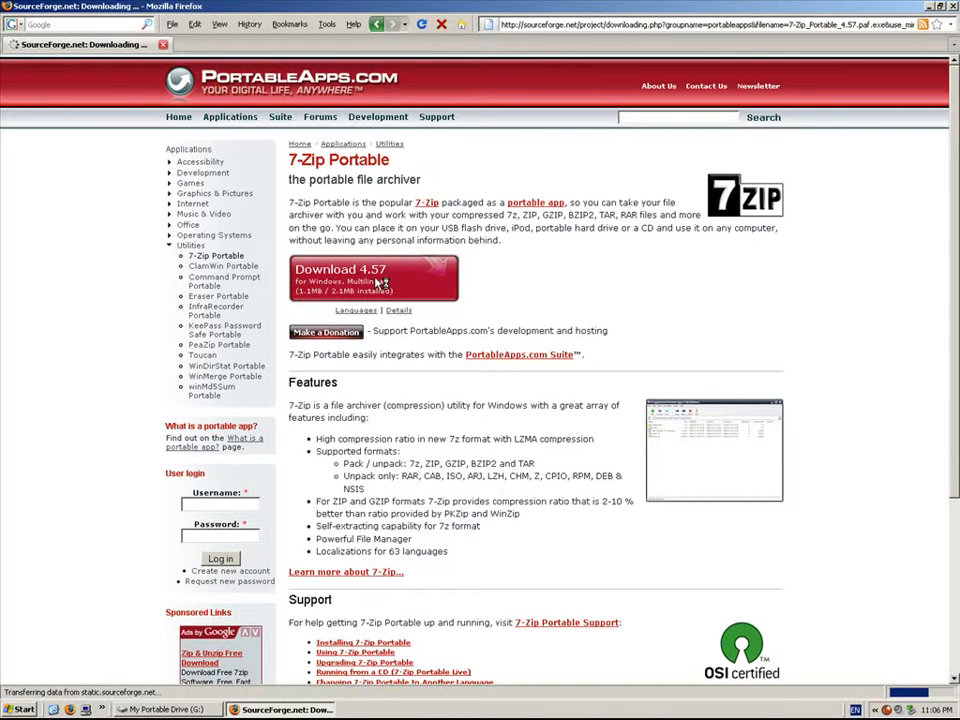
left_click(340, 270)
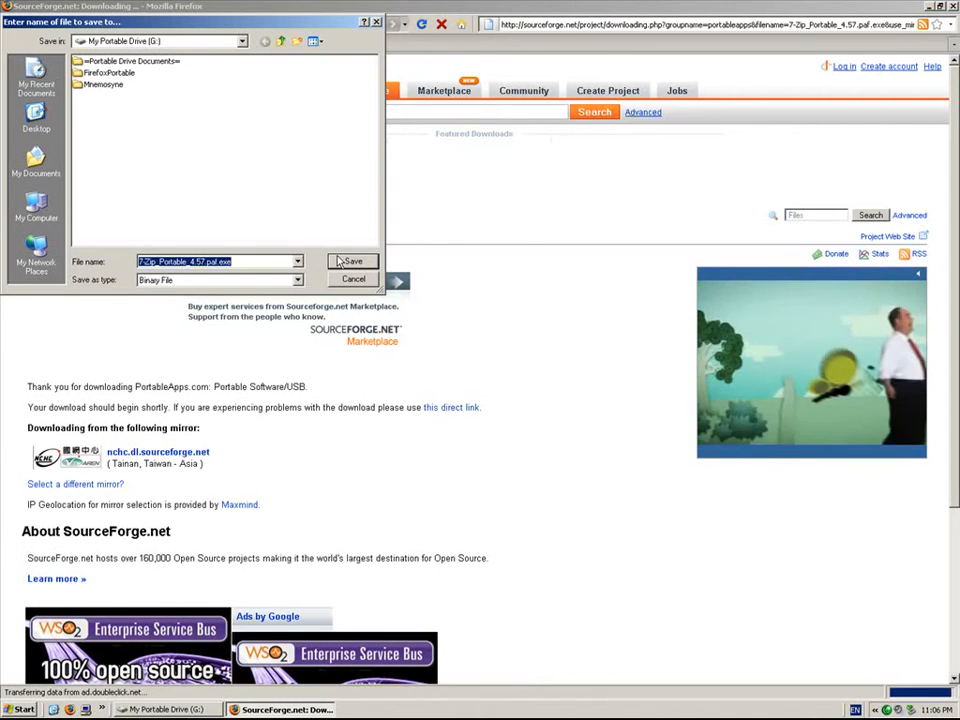
left_click(352, 260)
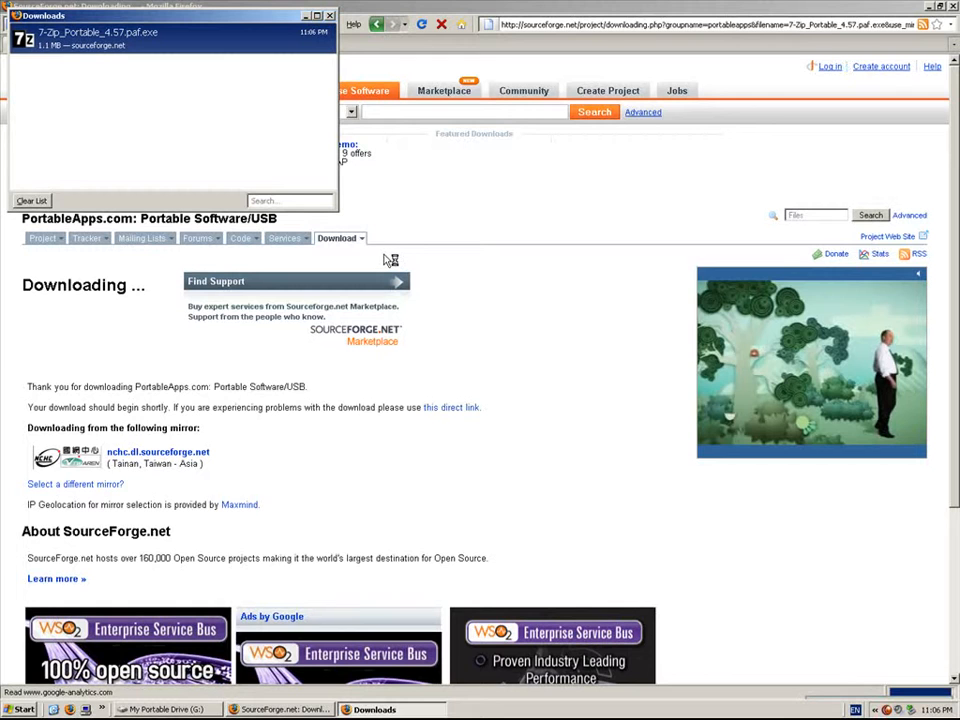
left_click(338, 238)
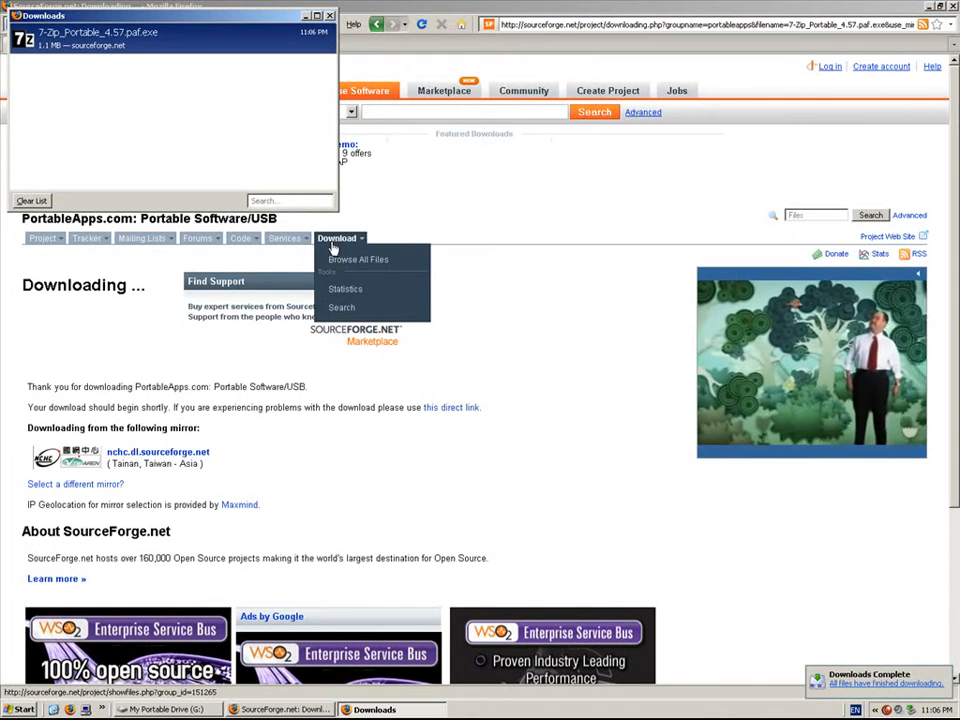
left_click(30, 200)
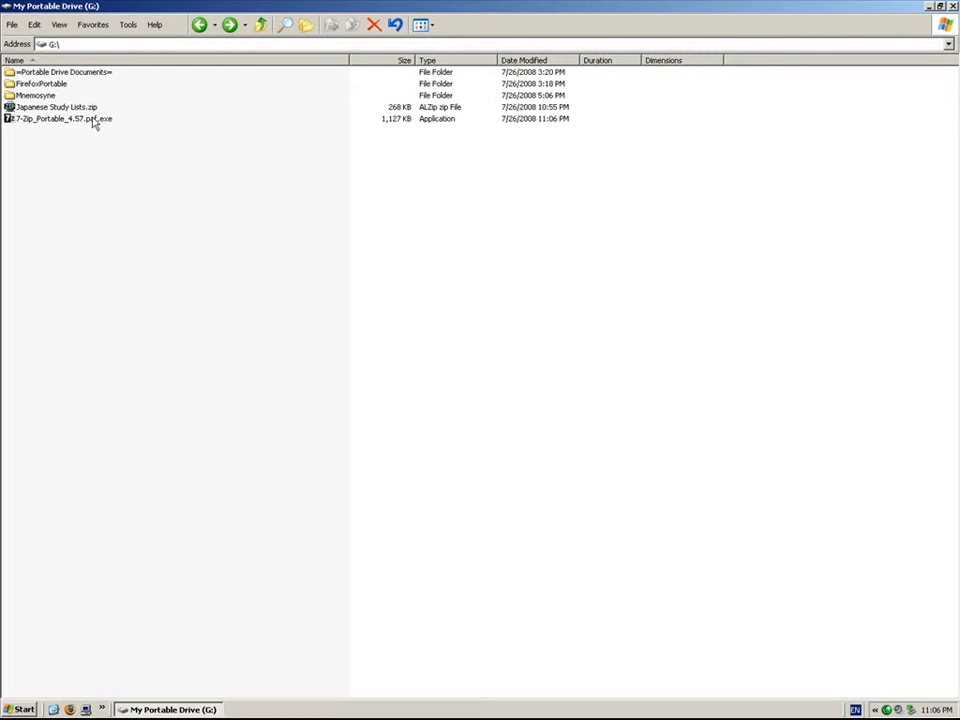
Run the 7-Zip Portable installer, choosing My Portable Drive (G:) as location, and finish setup
double_click(60, 118)
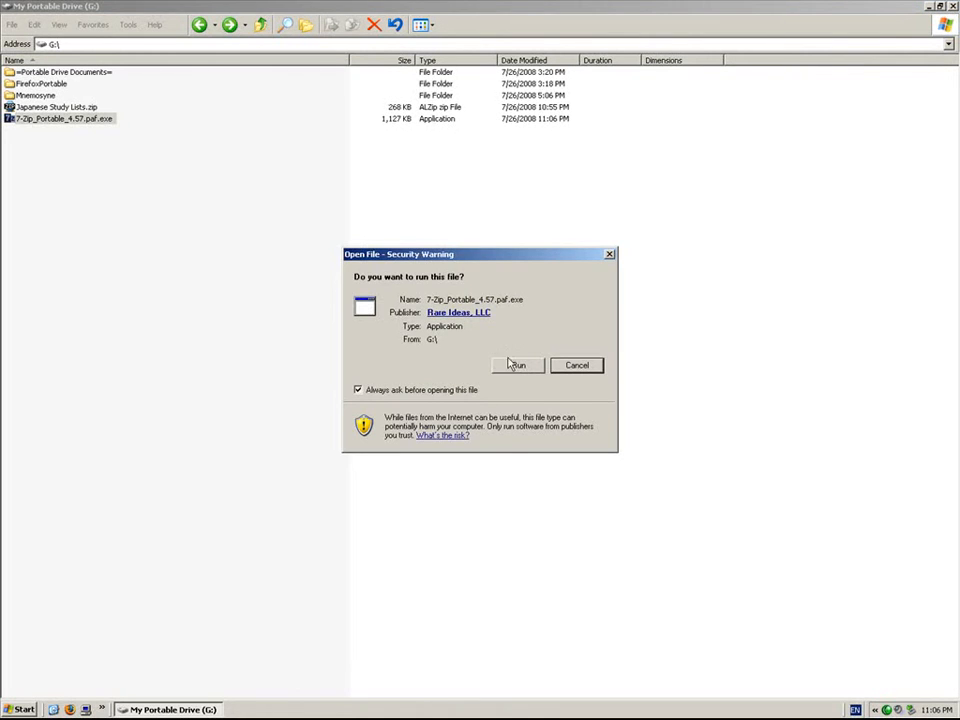
left_click(516, 364)
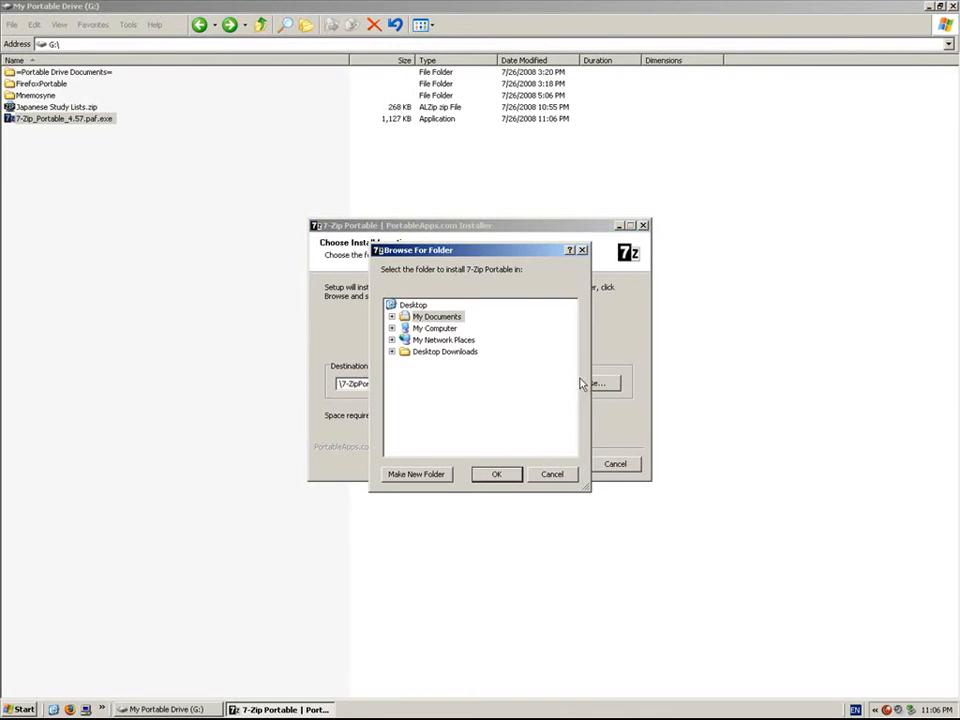
left_click(392, 328)
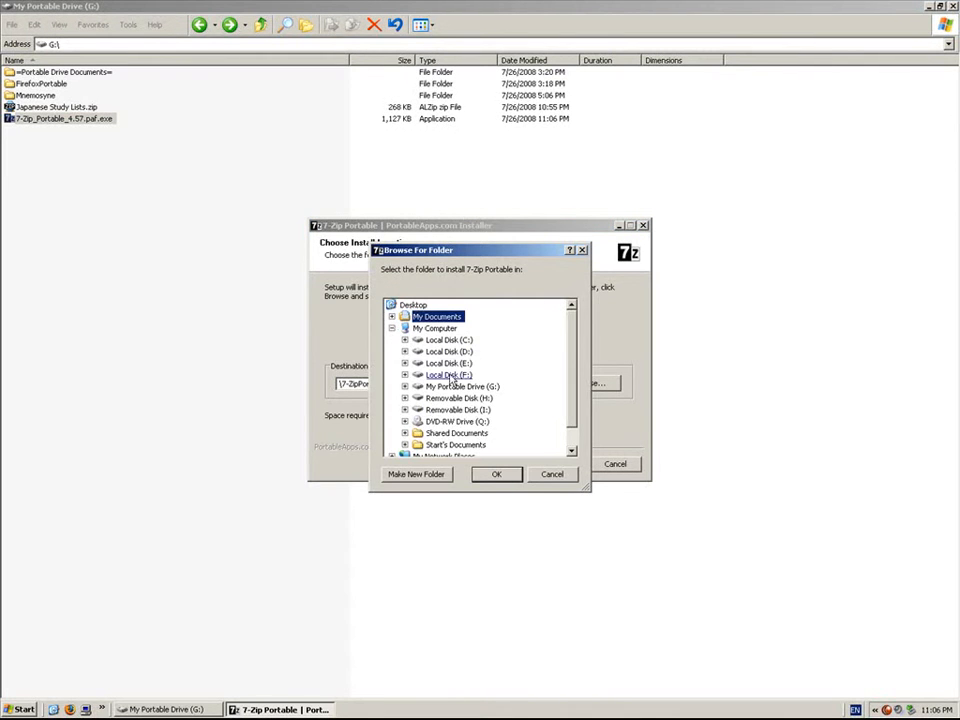
left_click(496, 474)
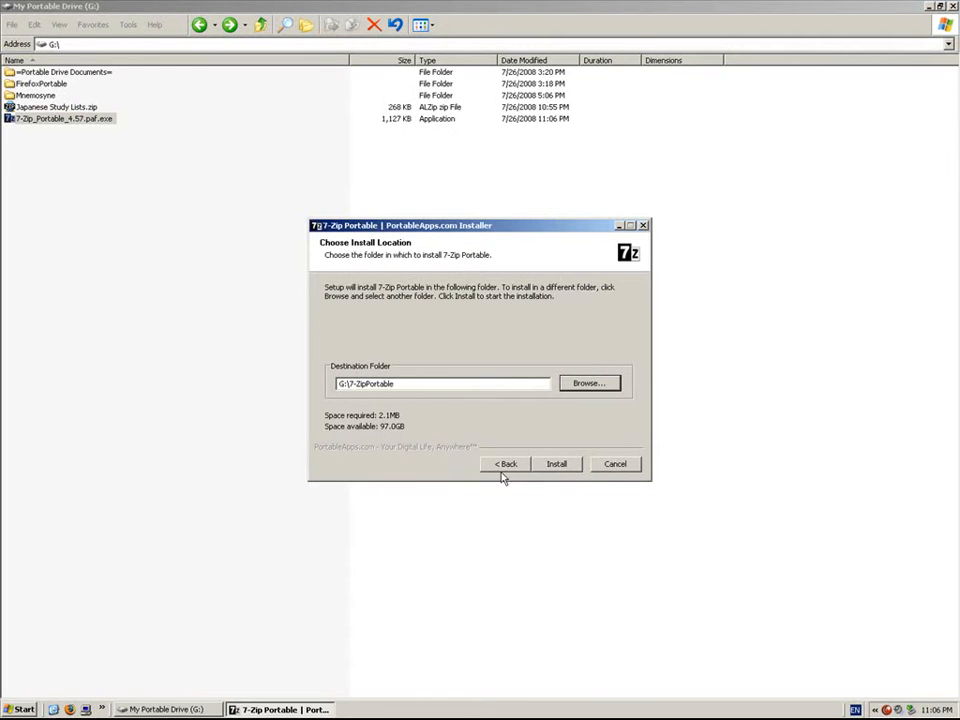
left_click(556, 464)
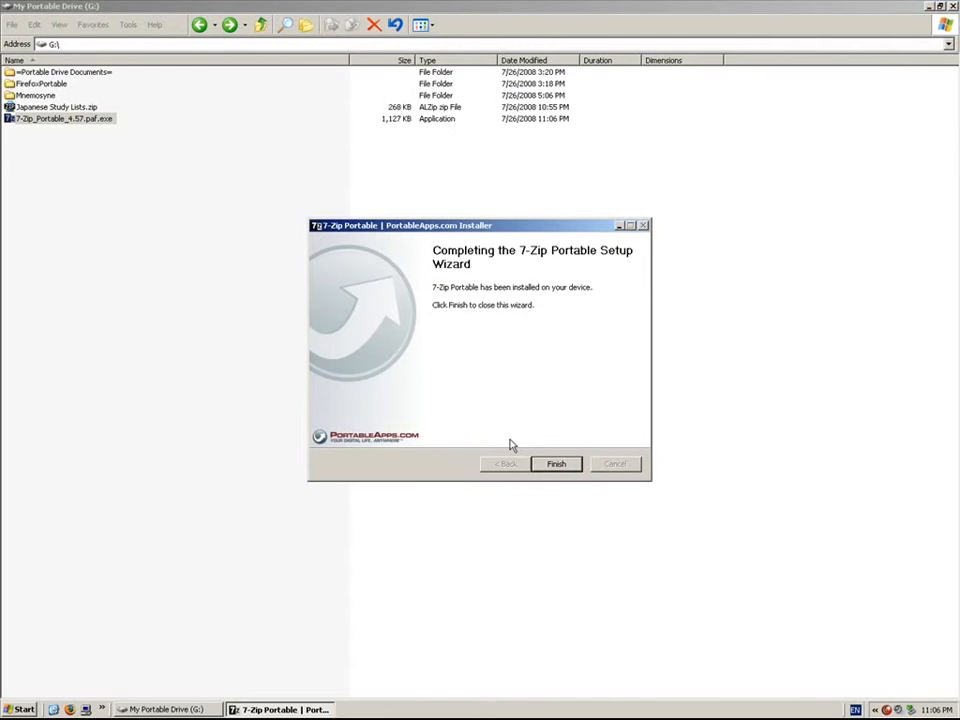
left_click(556, 464)
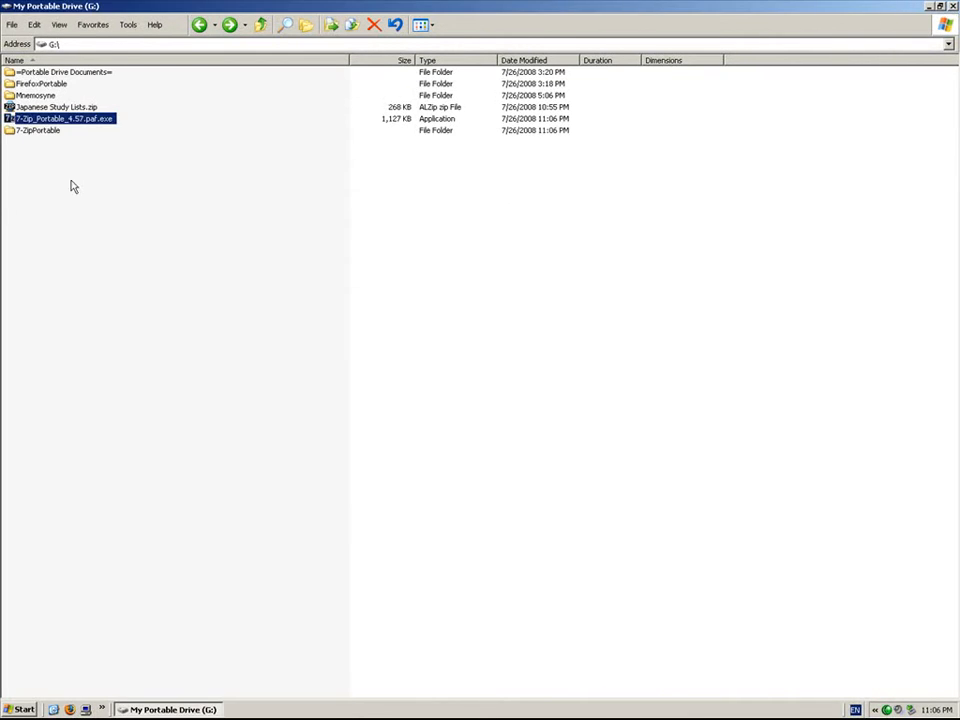
mouse_move(108, 142)
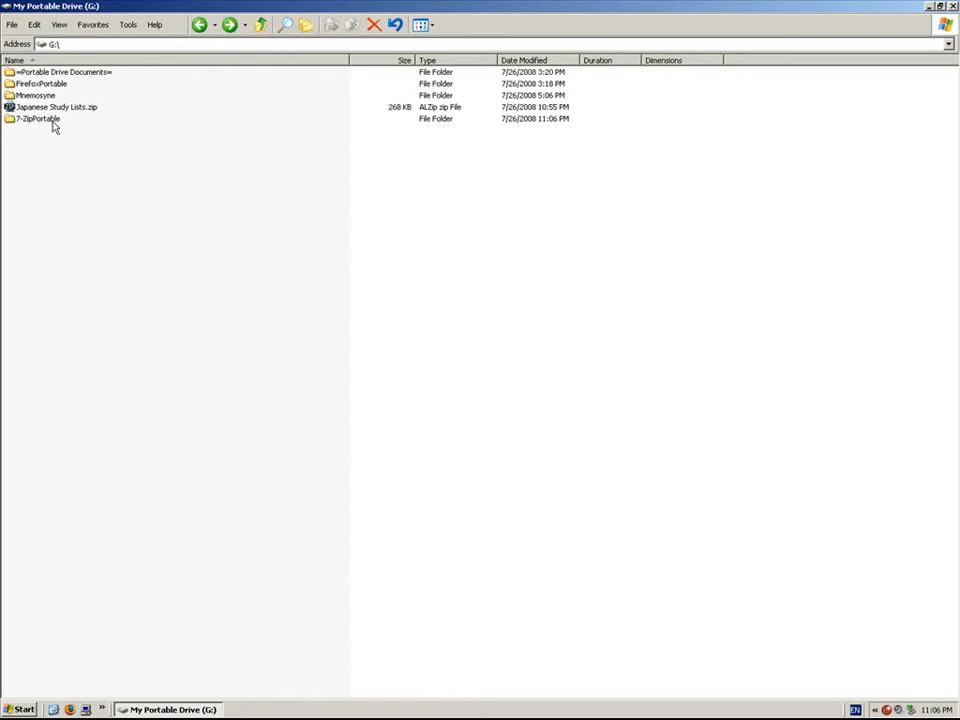
Launch 7-ZipPortable.exe from the new 7-ZipPortable folder and browse to G:\
double_click(36, 118)
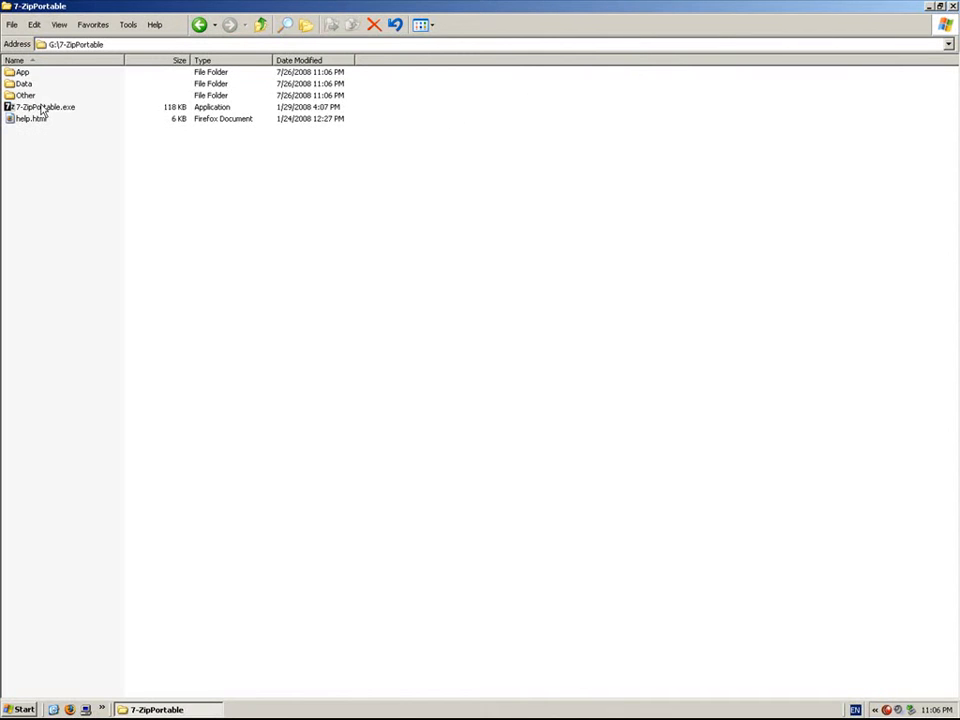
left_click(42, 108)
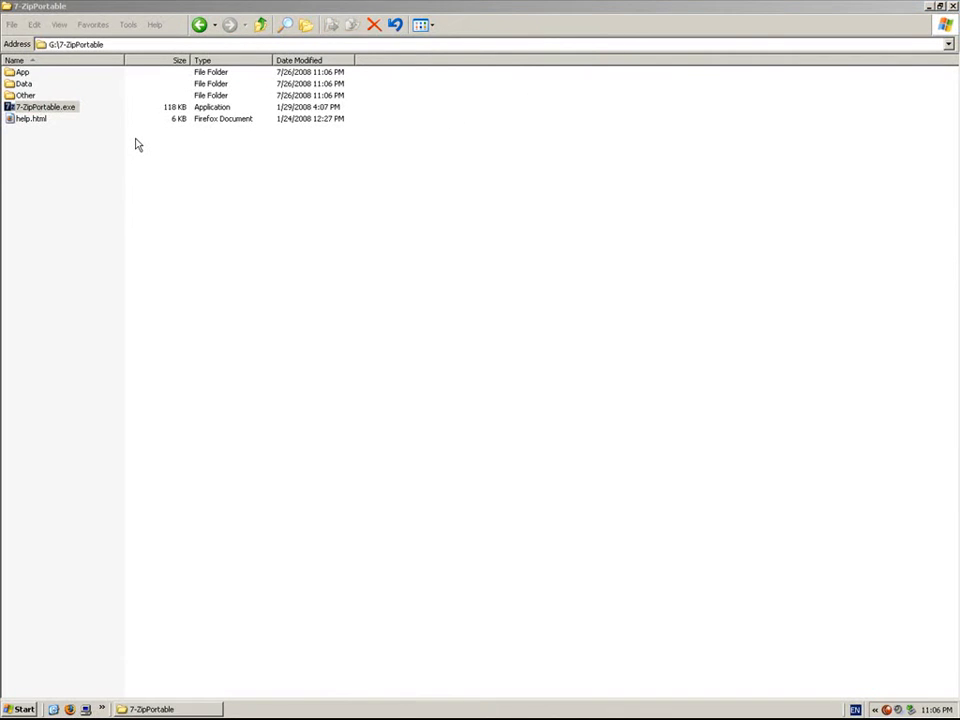
double_click(44, 108)
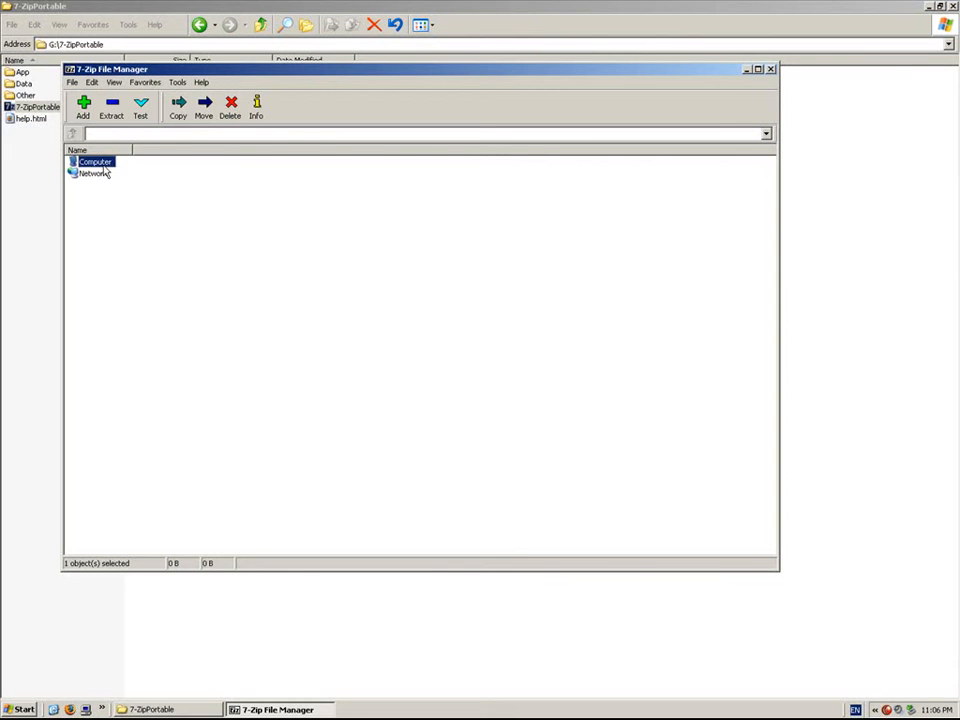
double_click(96, 160)
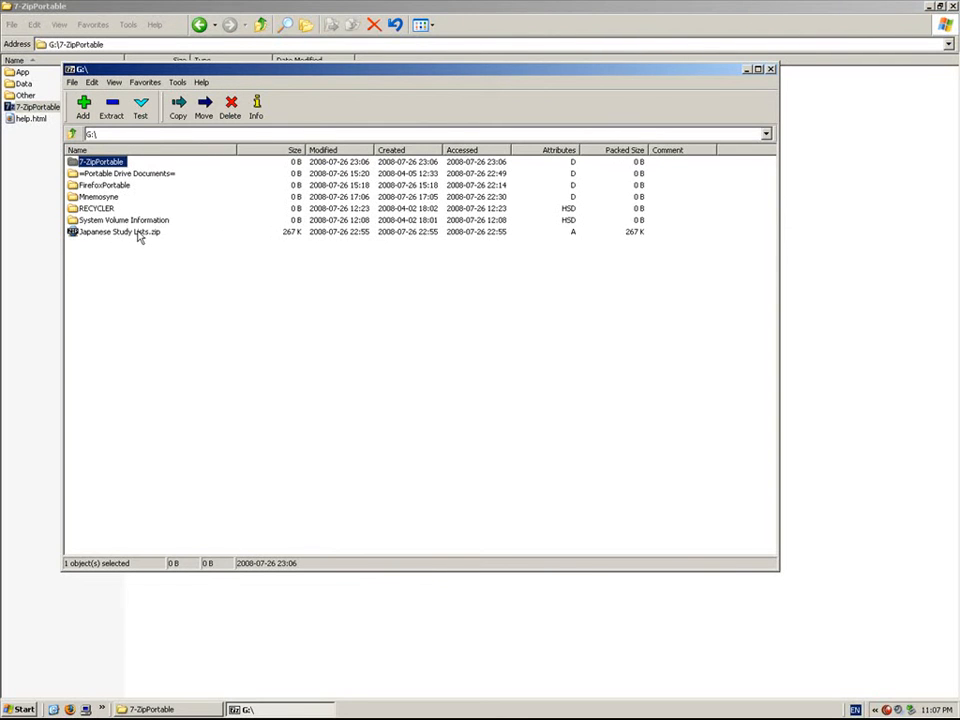
Extract Japanese Study Lists.zip into G:\Japanese Study Lists
left_click(118, 232)
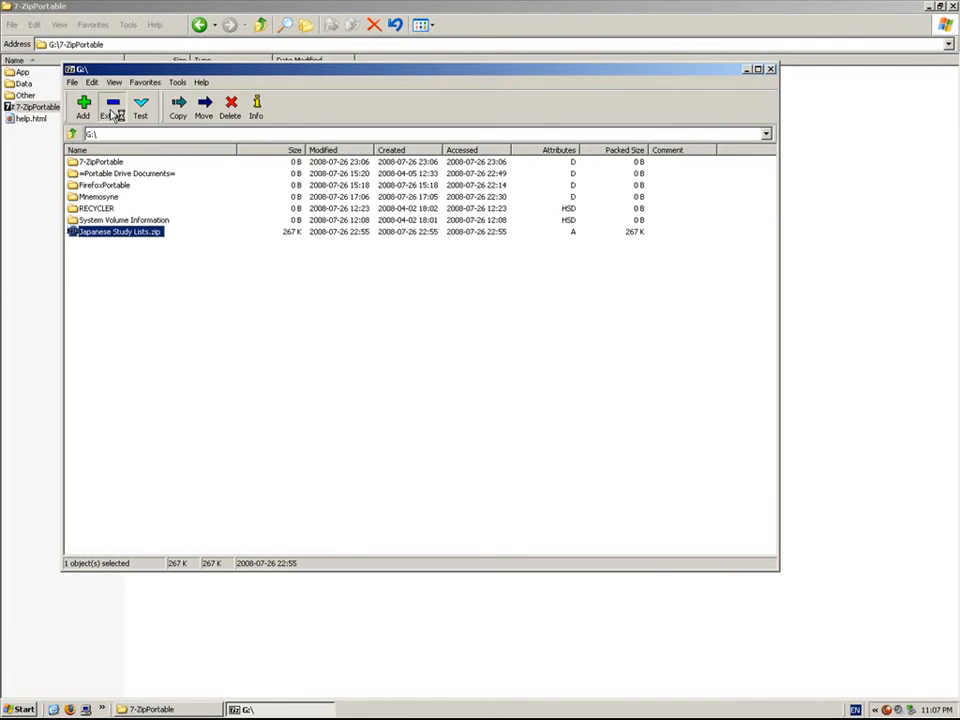
left_click(112, 108)
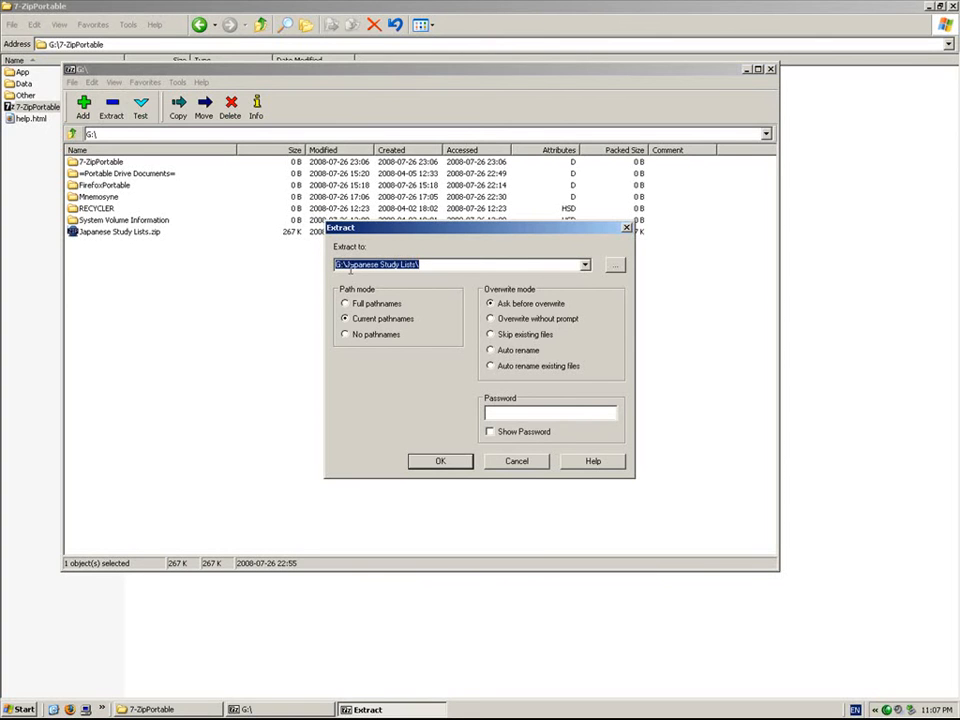
left_click(440, 460)
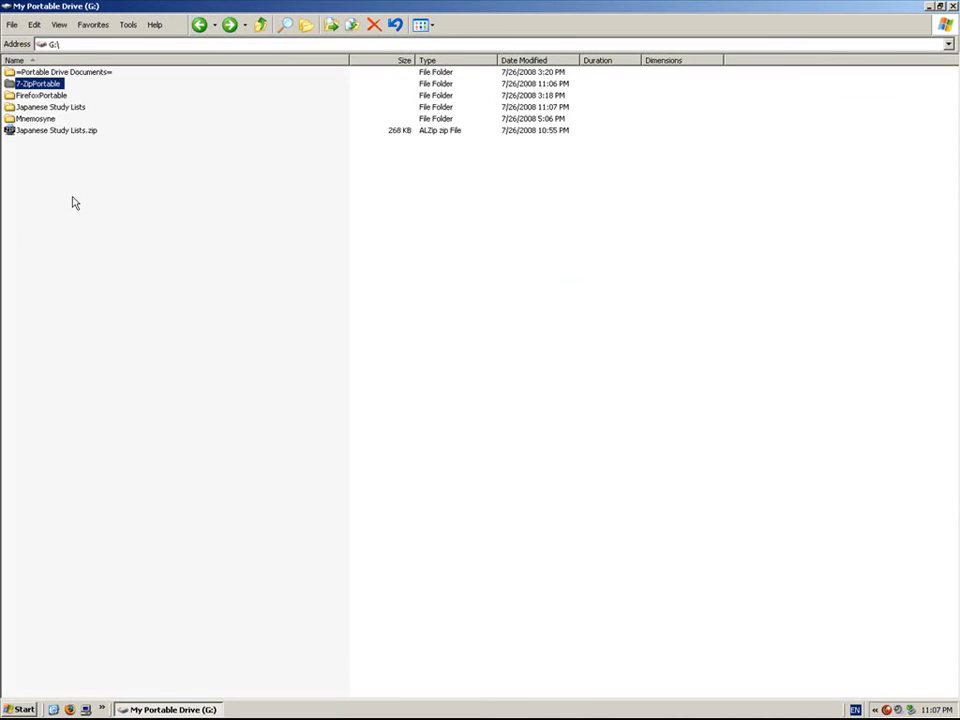
Open the Japanese Study Lists folder on G: to show its extracted XML lists
left_click(52, 108)
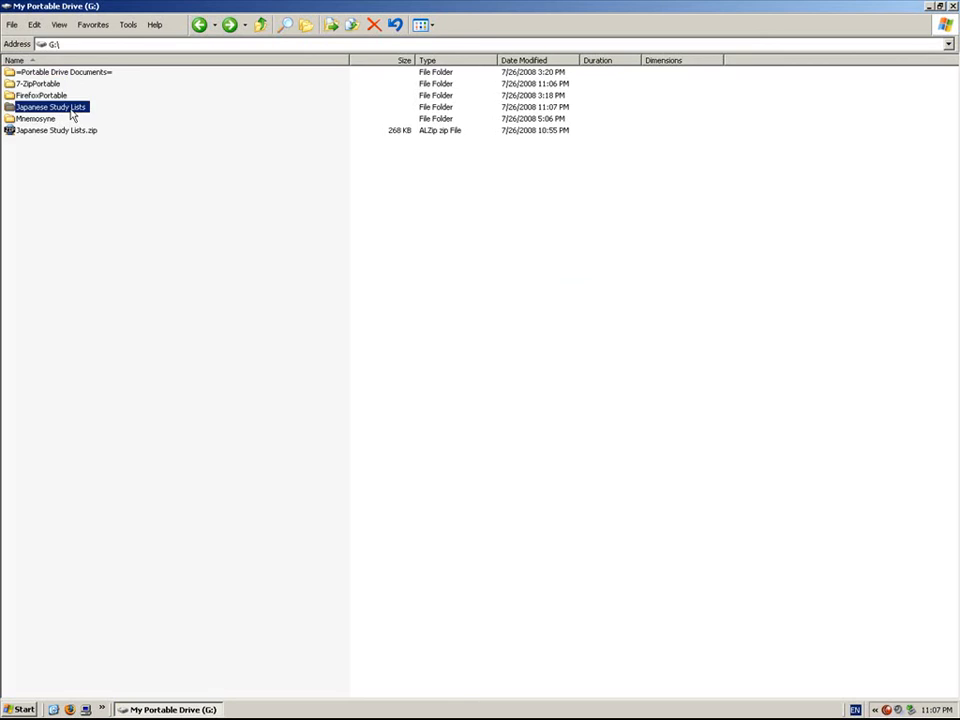
double_click(48, 106)
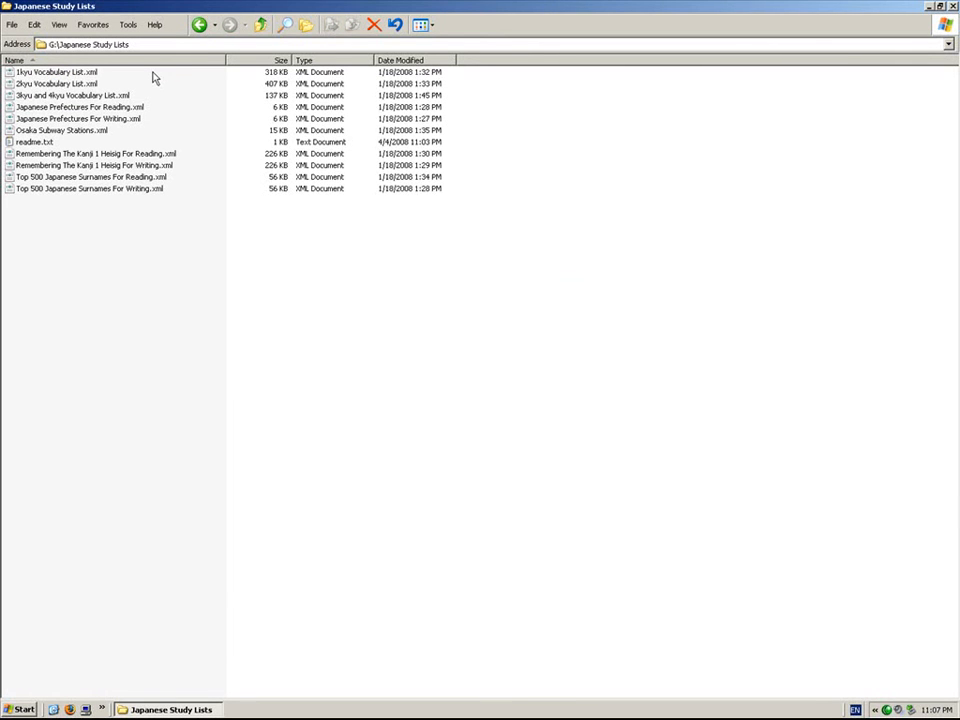
mouse_move(136, 118)
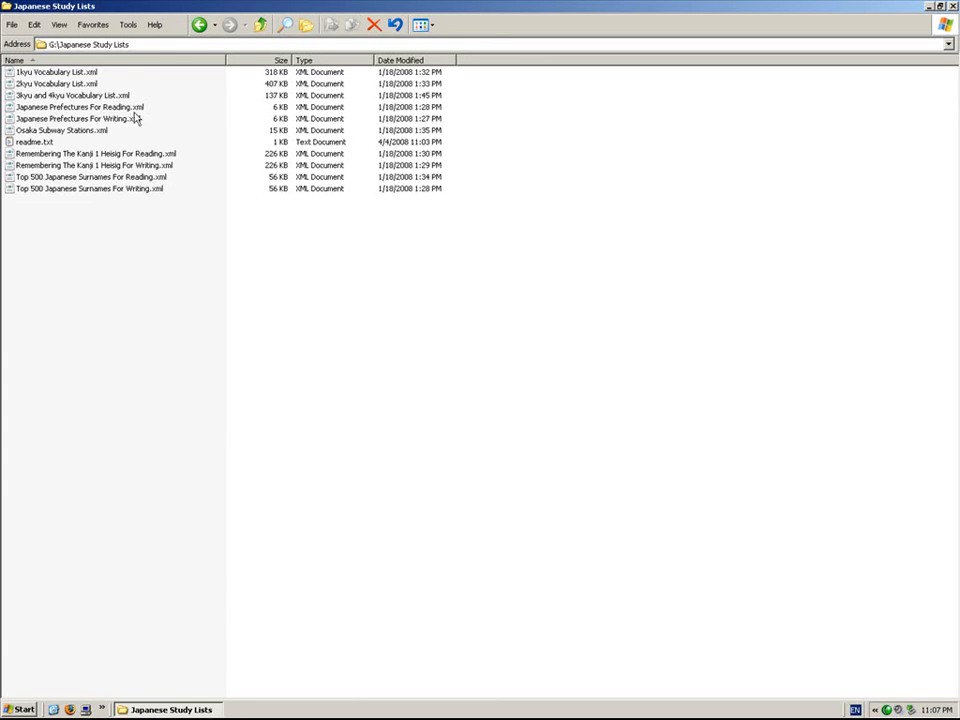
mouse_move(4, 142)
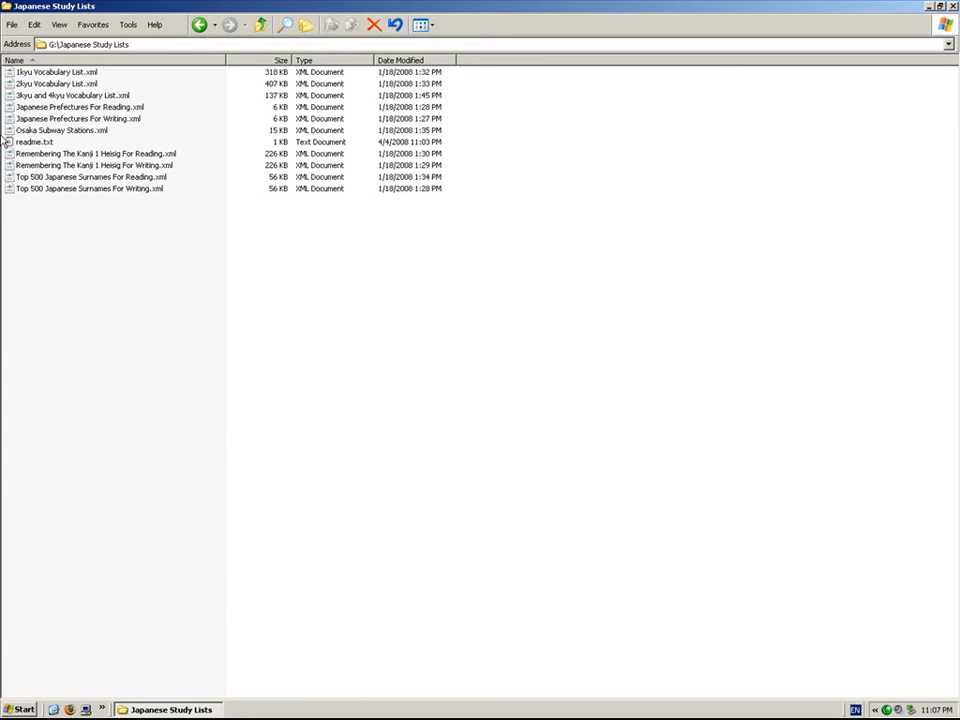